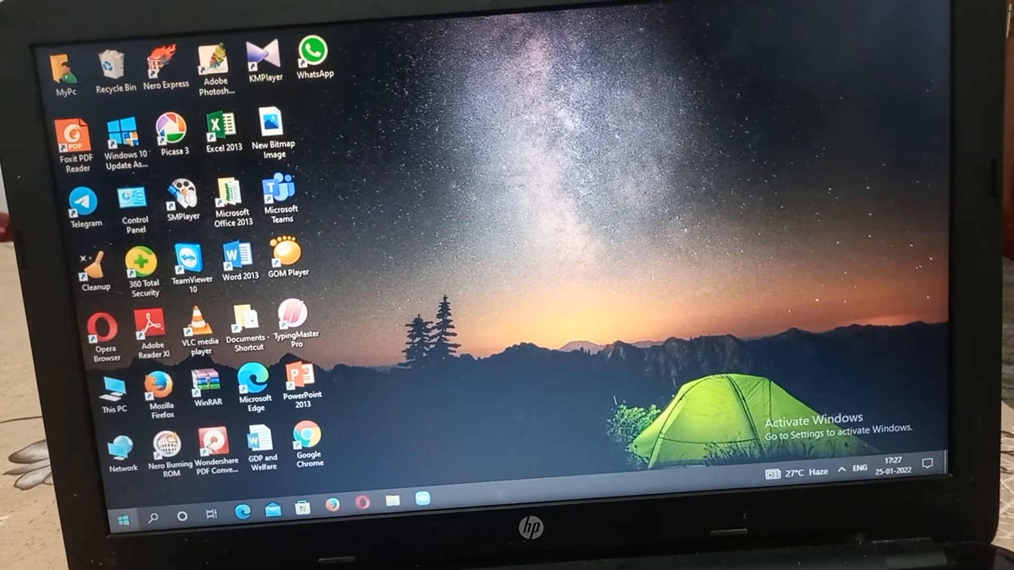
Reach the Display settings page from the desktop context menu
click(122, 515)
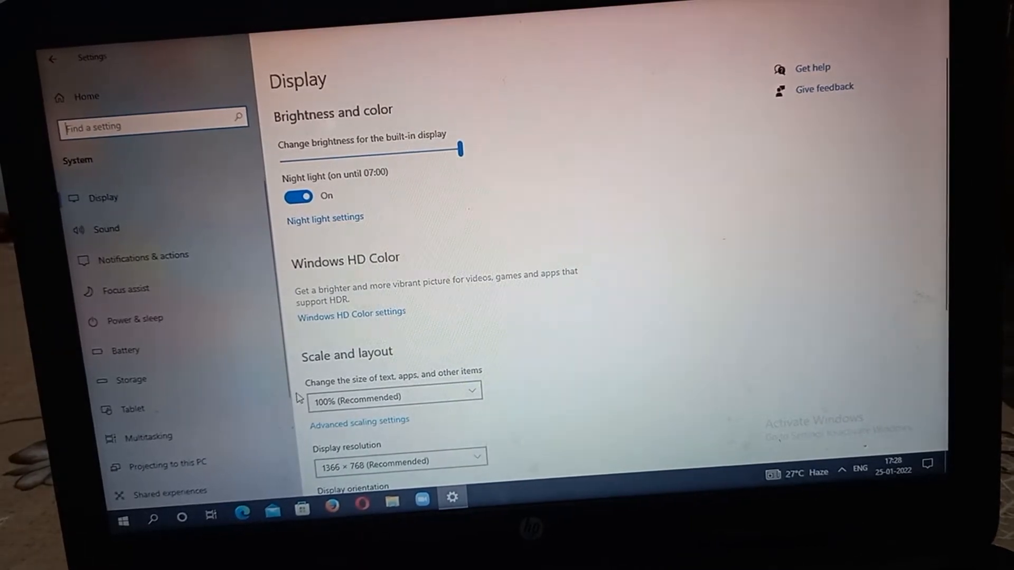
Switch from Display to the About page in the System list
scroll(down, 3)
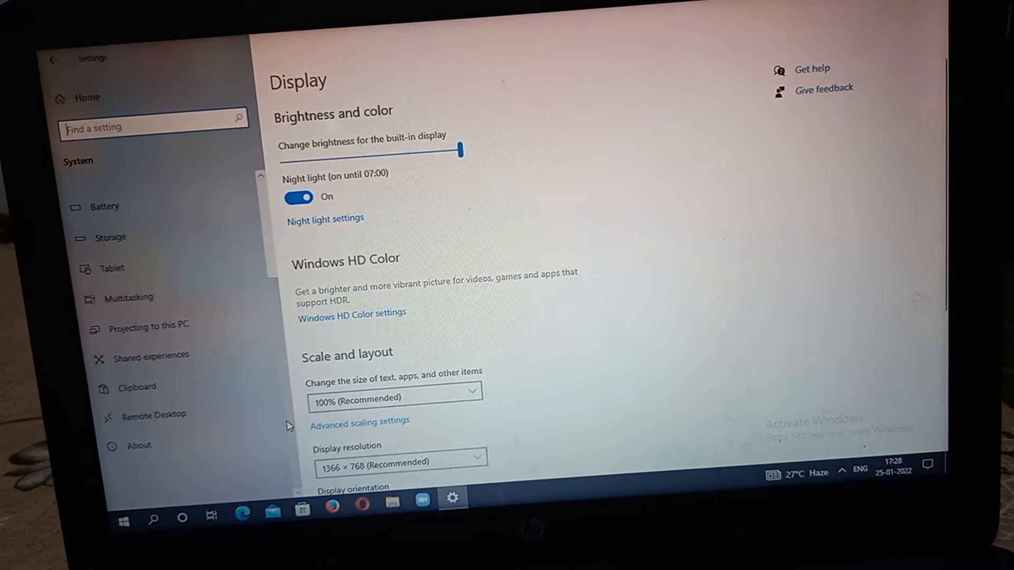
click(137, 445)
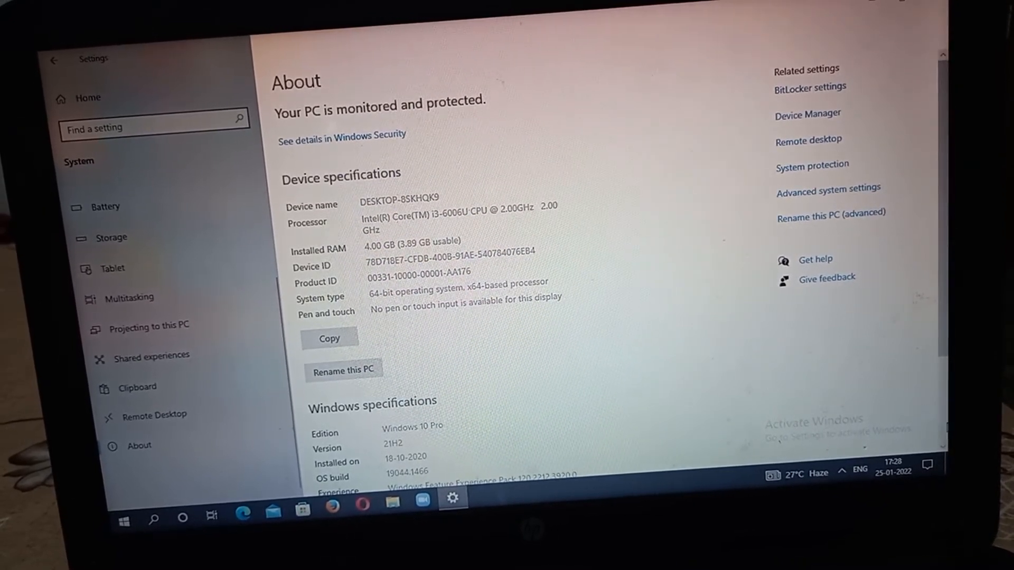
Reveal the Windows specifications: Windows 10 Pro, version 21H2, OS build 19044.1466
scroll(down, 3)
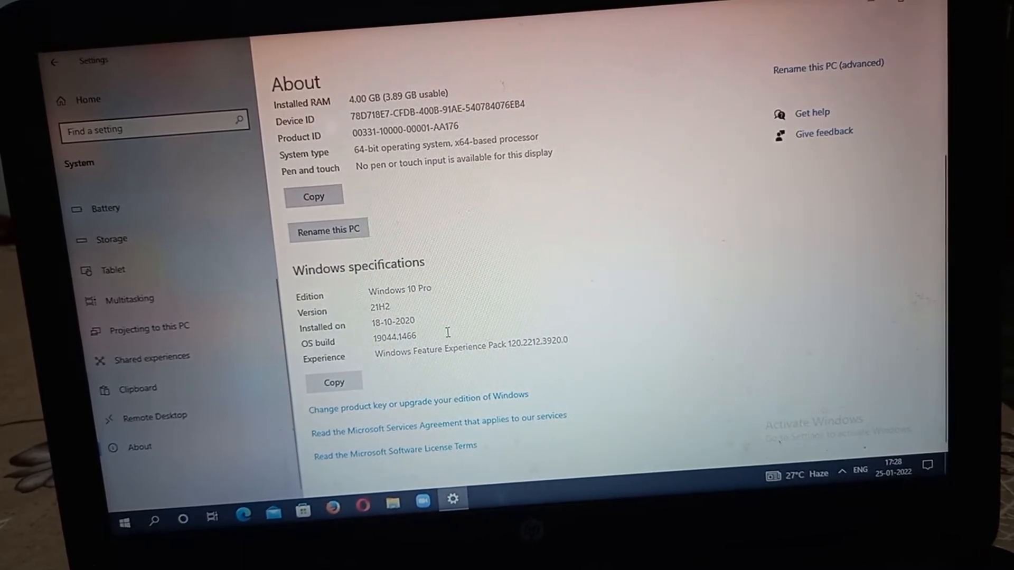
mouse_move(362, 367)
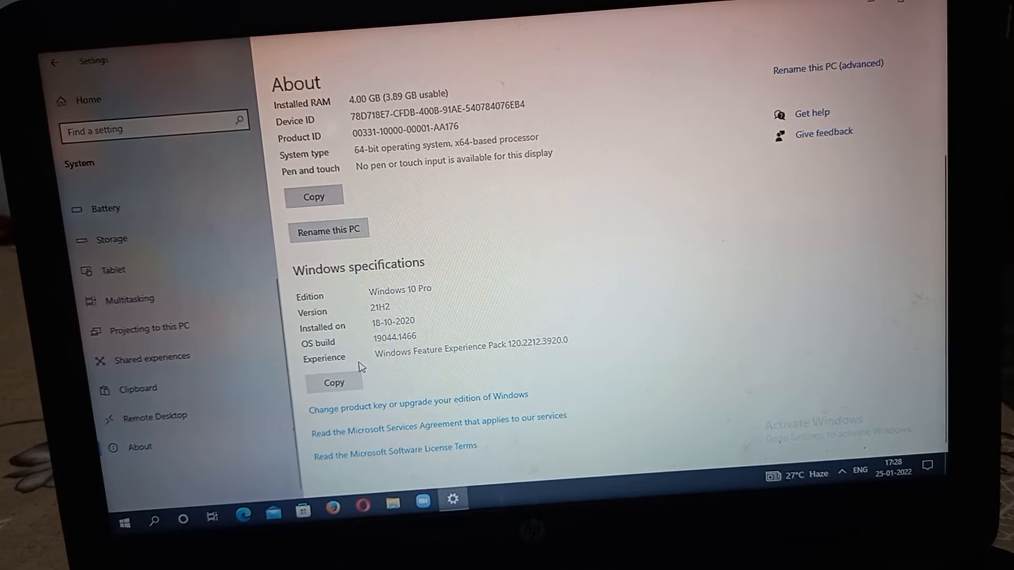
mouse_move(504, 365)
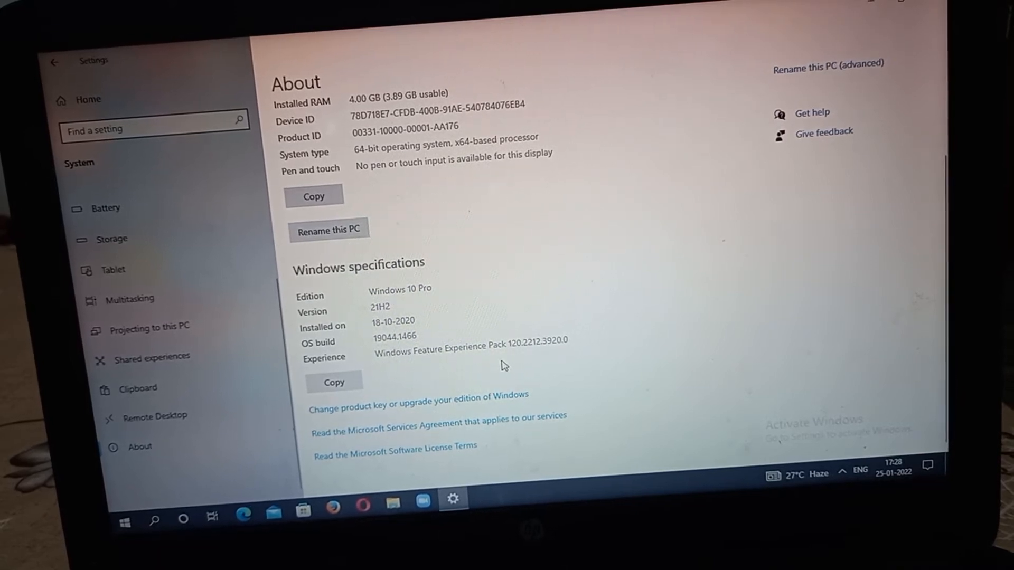